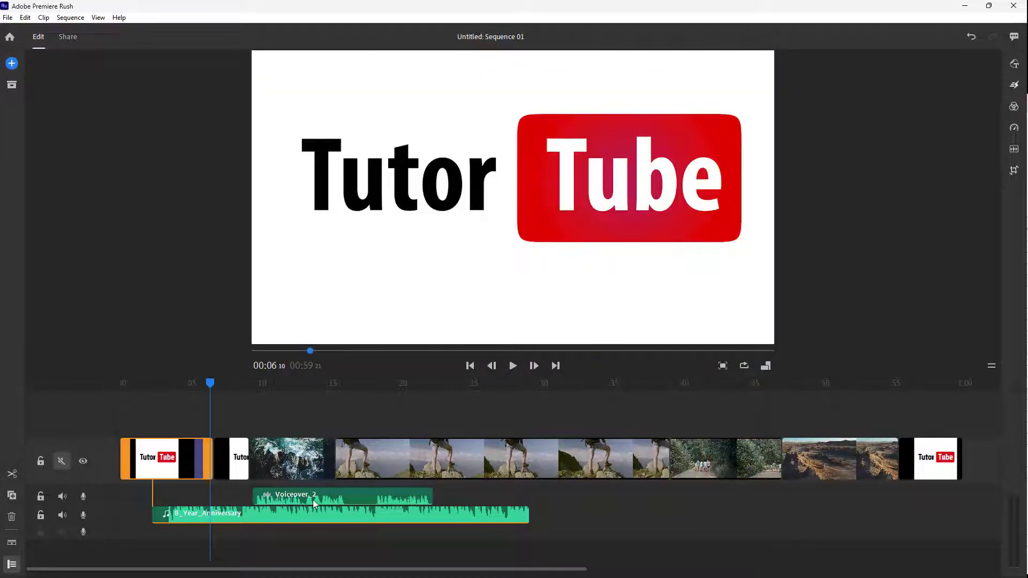
Preview the sequence from about 4 seconds, then select the Voiceover_2 clip.
click(282, 515)
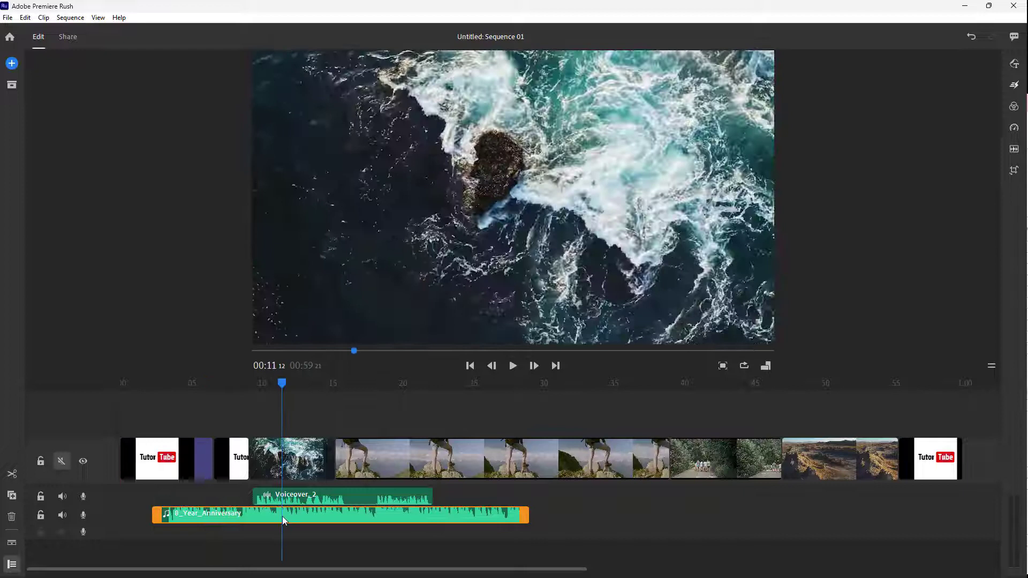
click(183, 383)
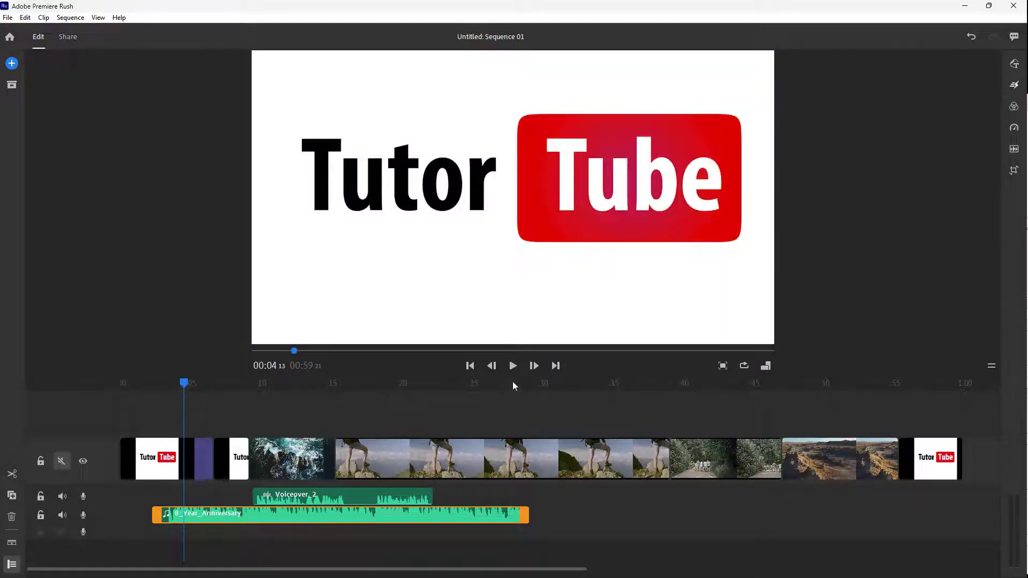
click(513, 366)
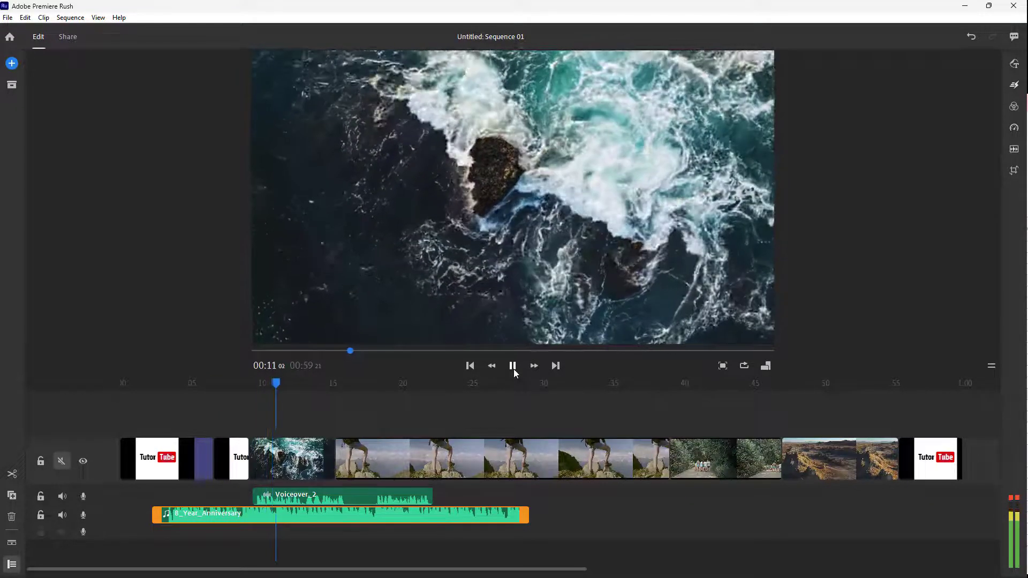
click(512, 366)
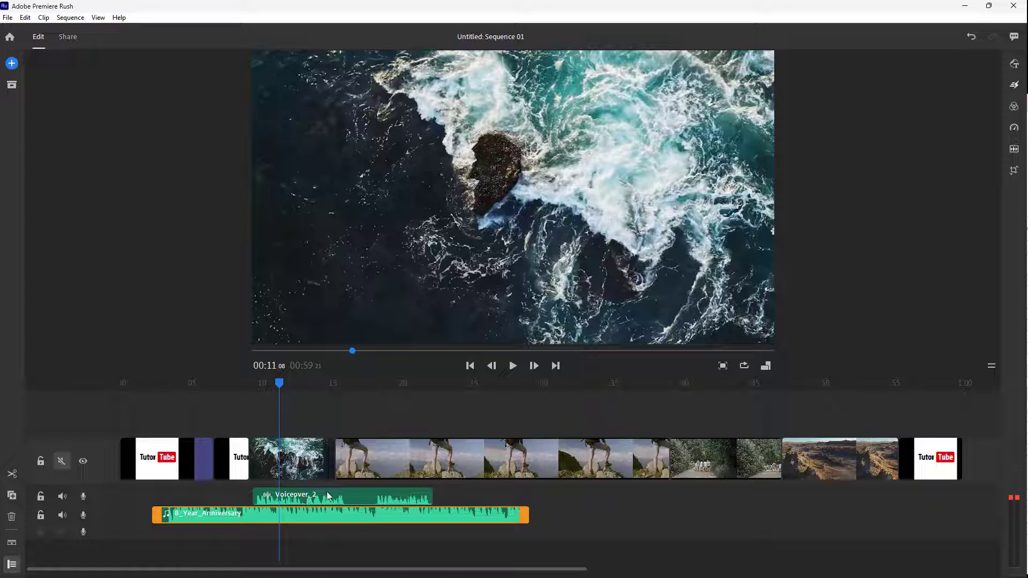
click(320, 383)
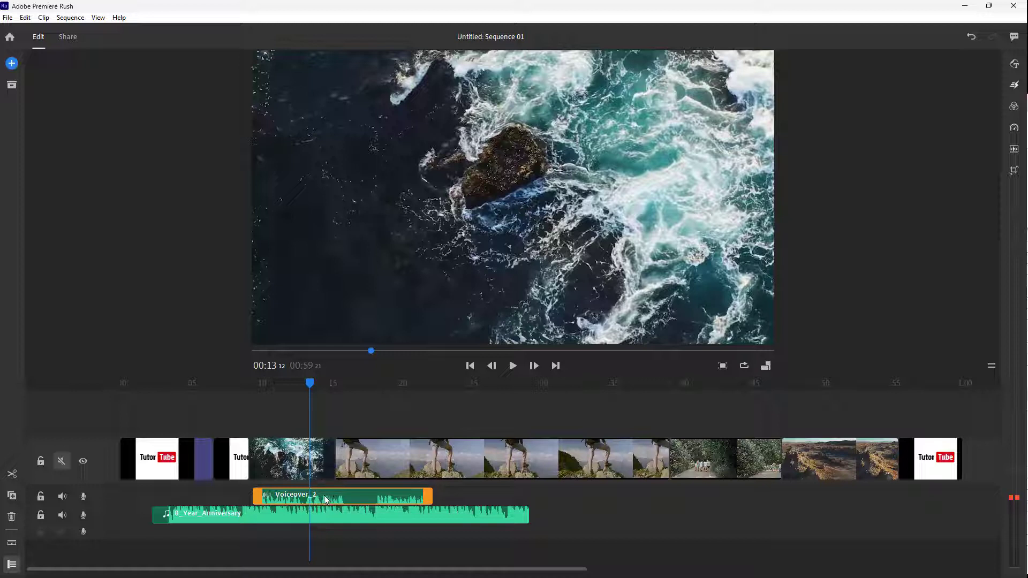
In the Audio panel, set the voiceover's Clip volume to 83.
click(340, 496)
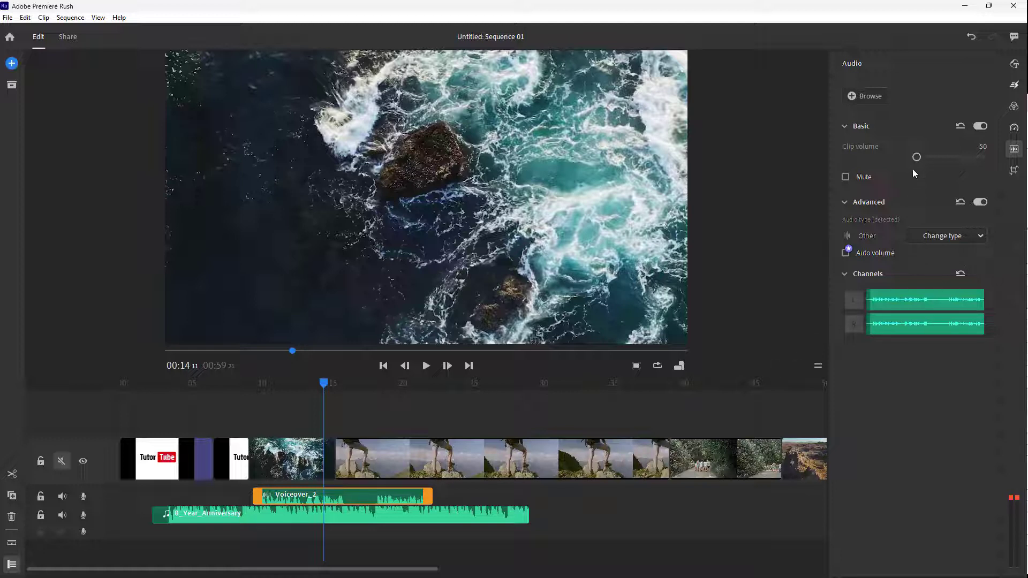
drag(917, 156, 936, 157)
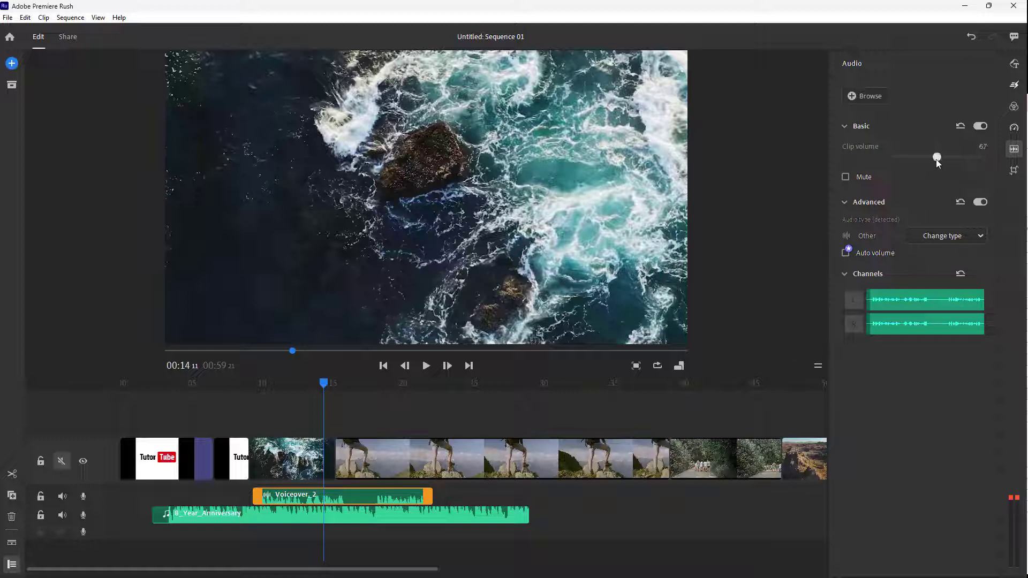
drag(937, 156, 971, 157)
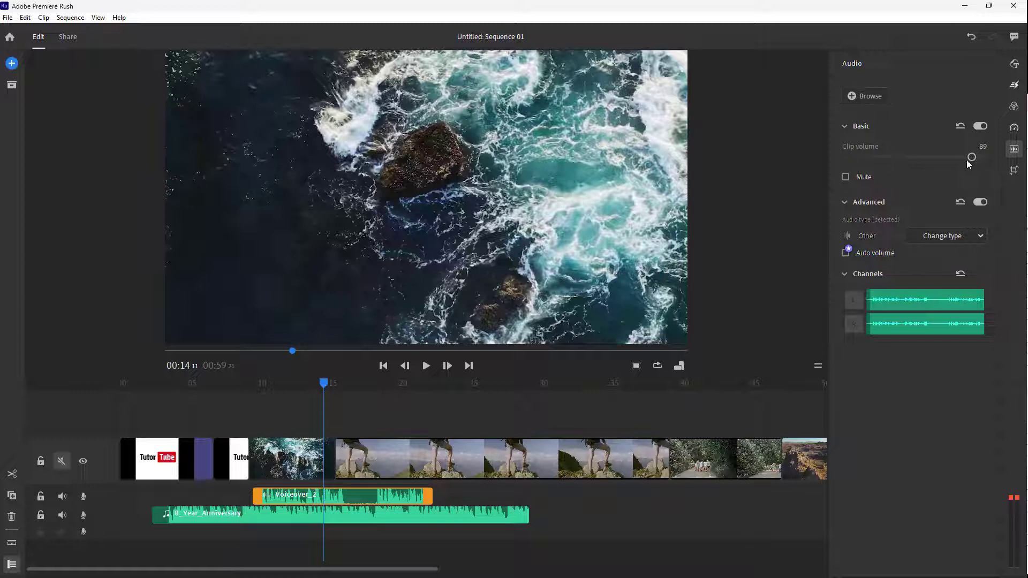
drag(971, 156, 956, 156)
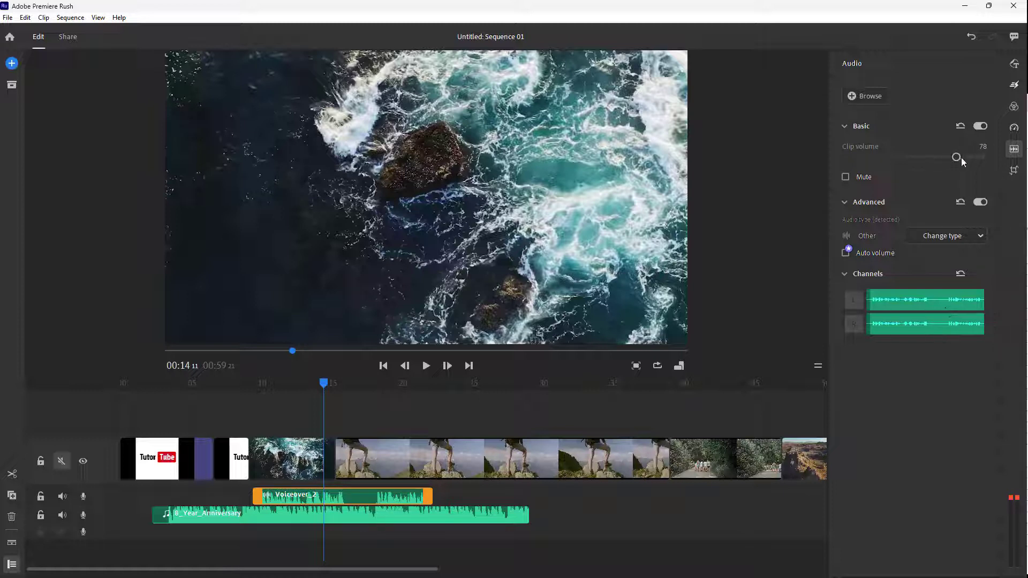
drag(956, 158, 962, 159)
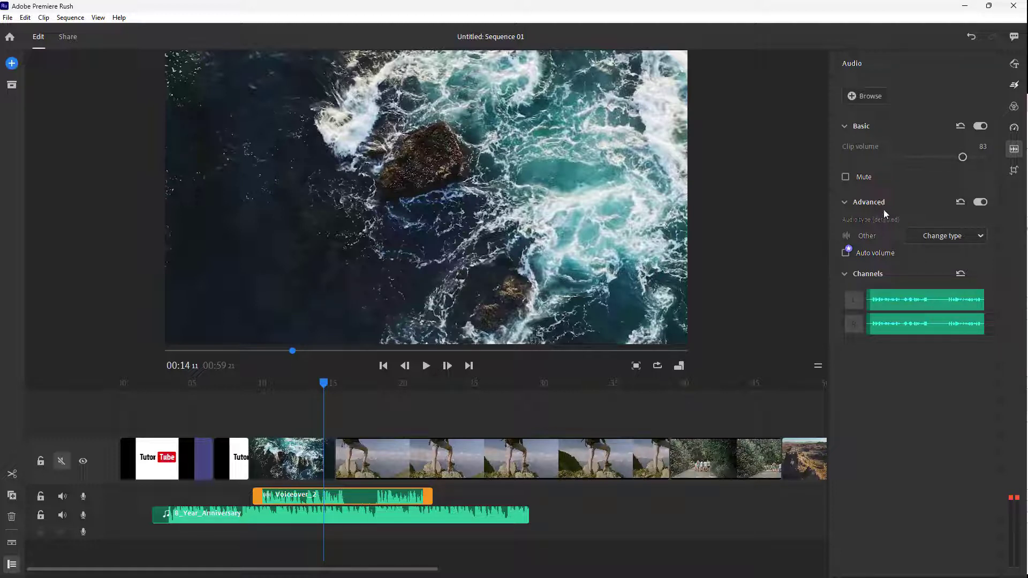
Set the voiceover clip's audio type to Voice in the Advanced section.
click(945, 235)
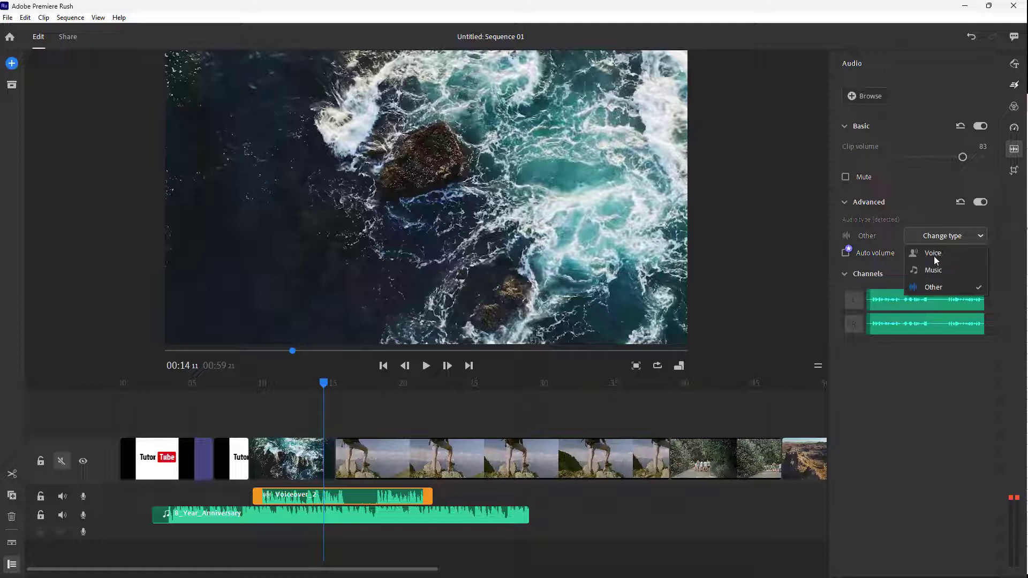
click(931, 252)
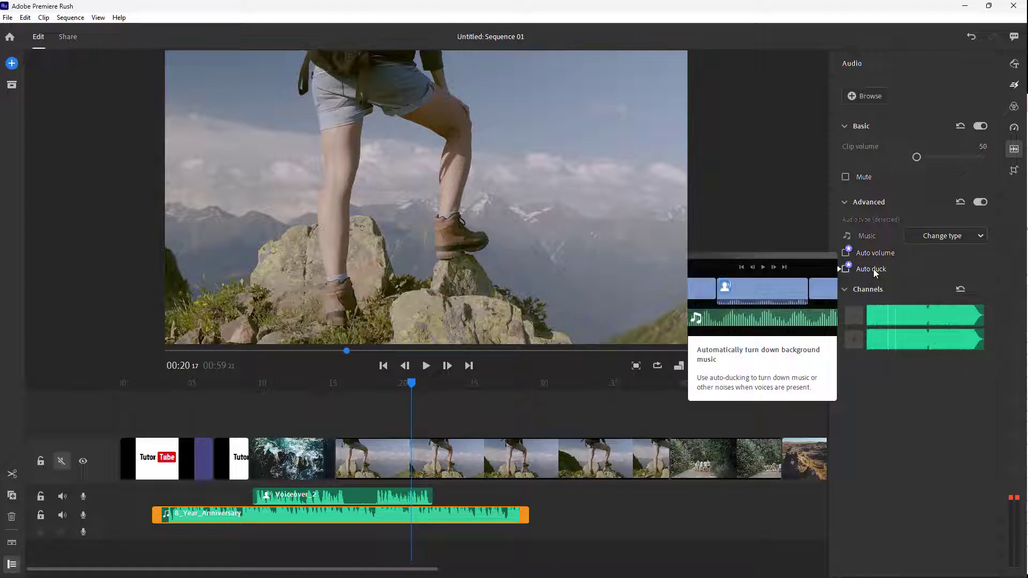
Enable Auto duck so the background music lowers under the voiceover.
click(846, 268)
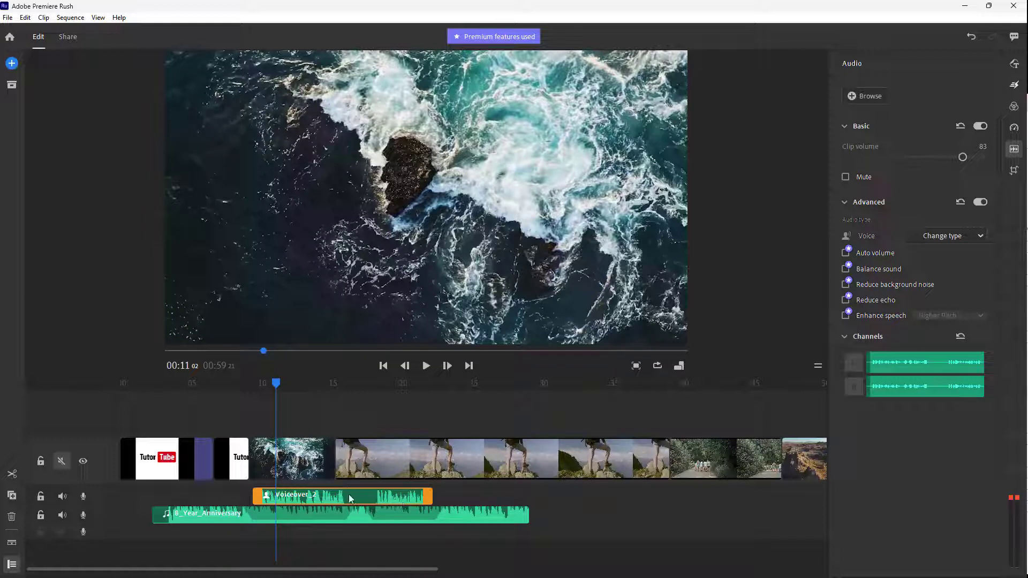
Move the Voiceover_2 clip slightly earlier on its audio track.
drag(351, 495, 321, 496)
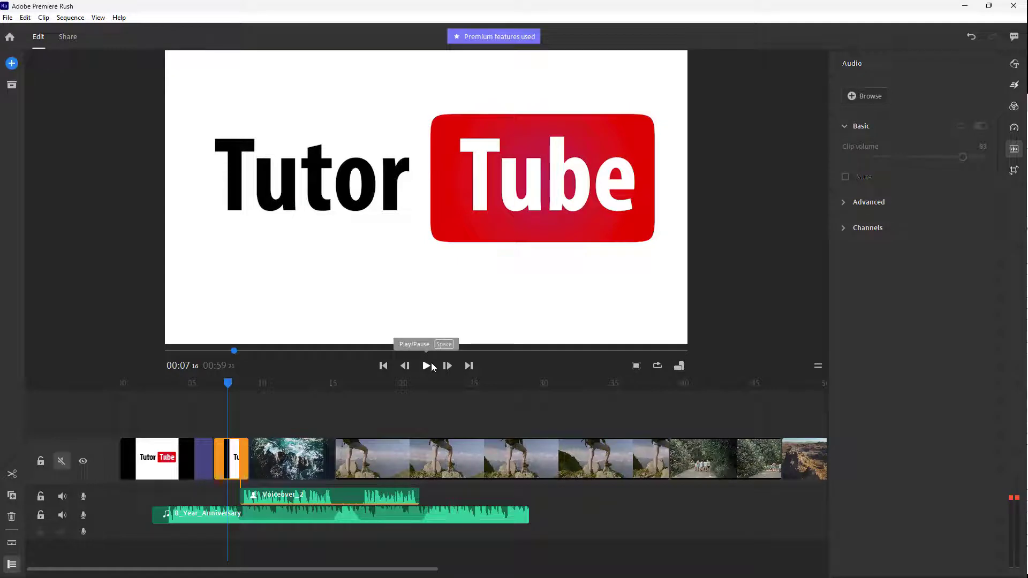
click(426, 366)
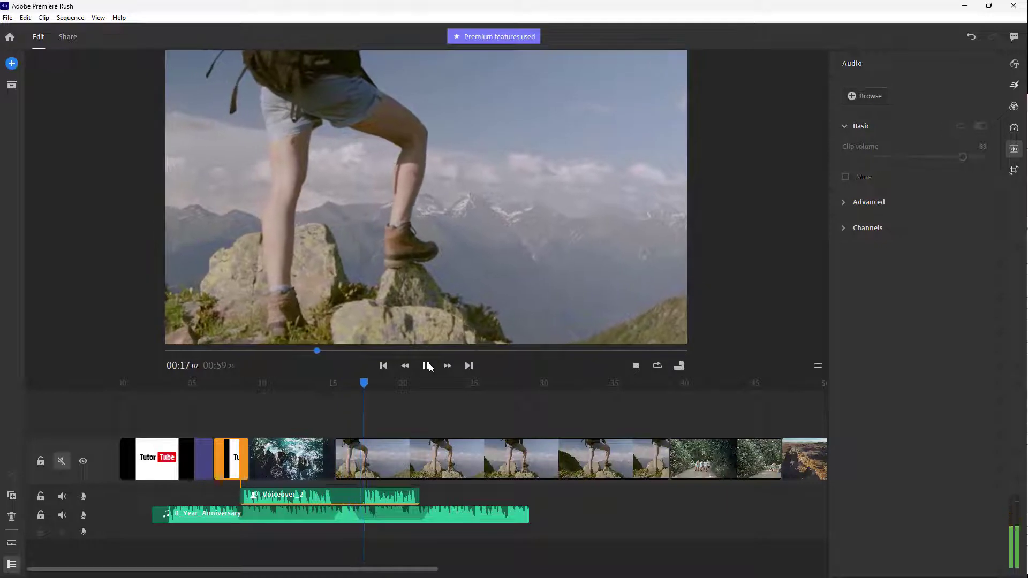
click(425, 366)
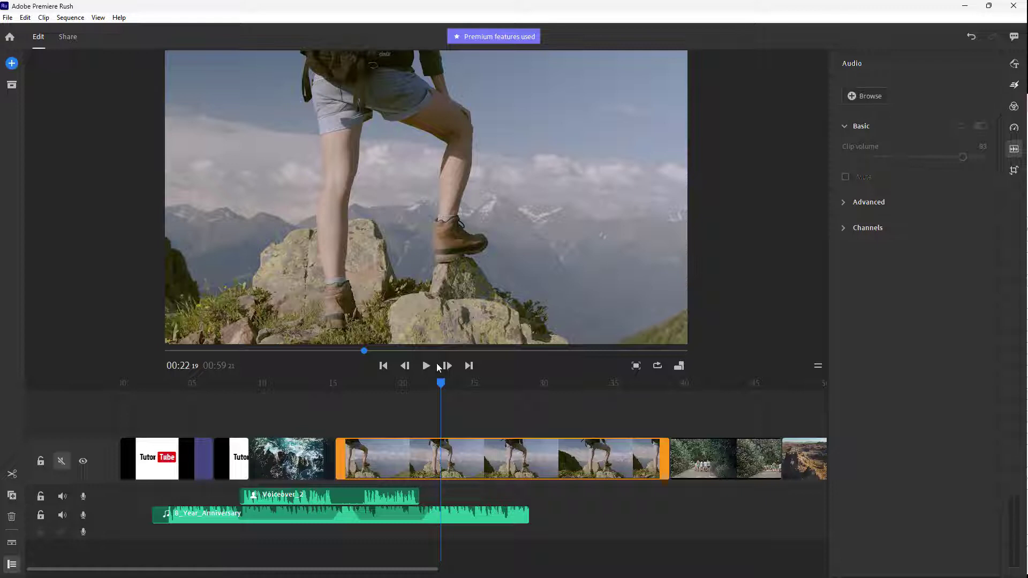